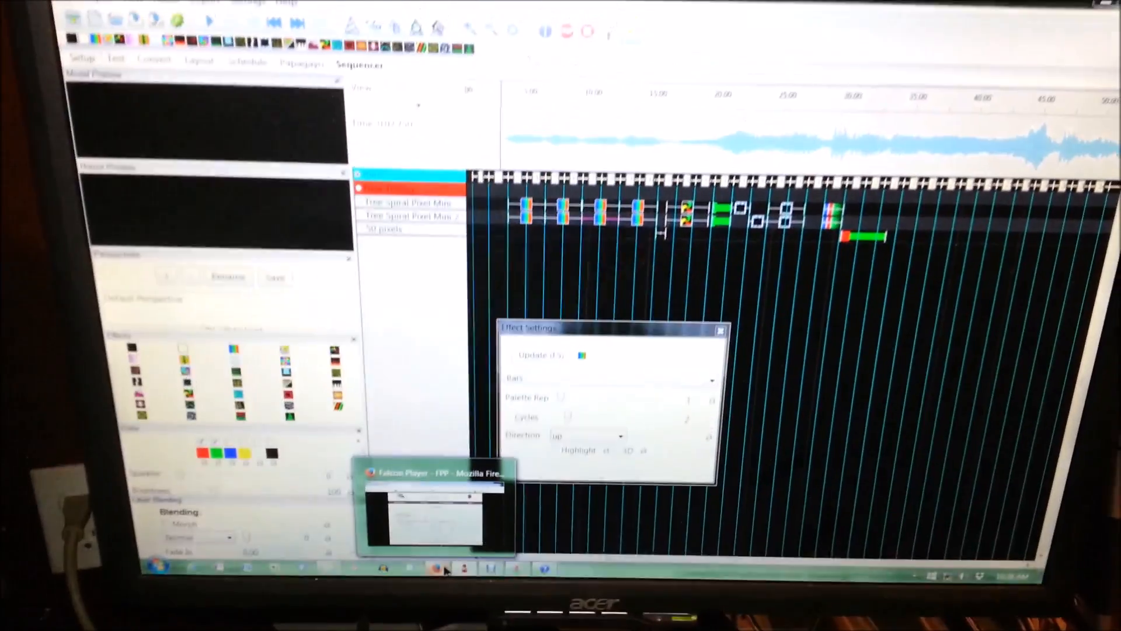
Step: Switch to the Firefox Falcon Player channel outputs page showing two RPIWS281X pixel strings
{"action": "left_click", "coordinate": [438, 472]}
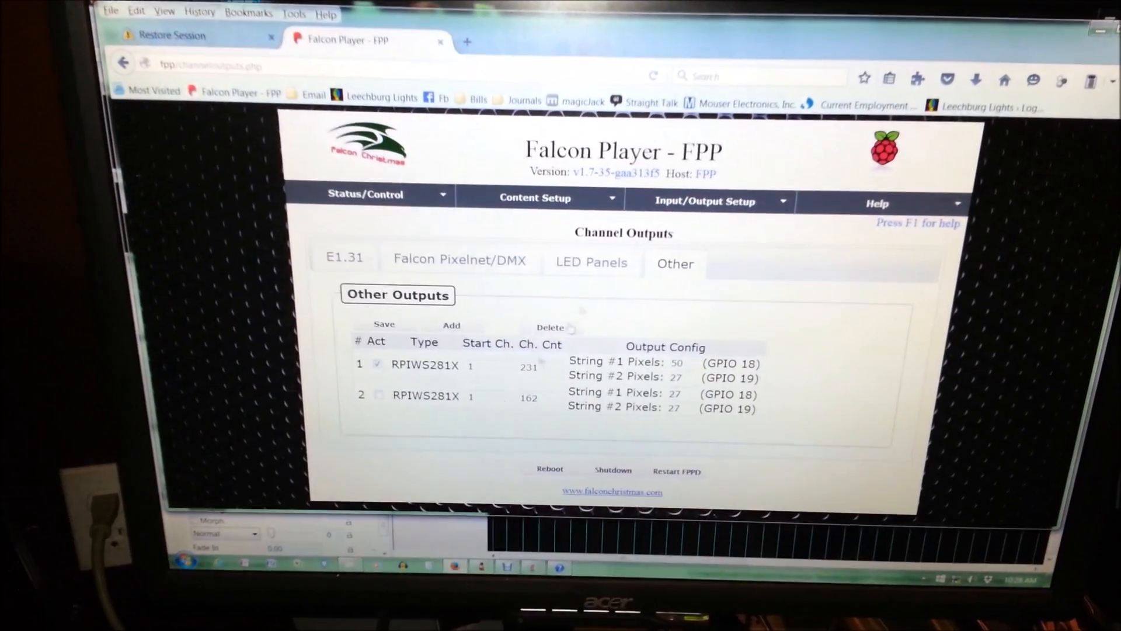